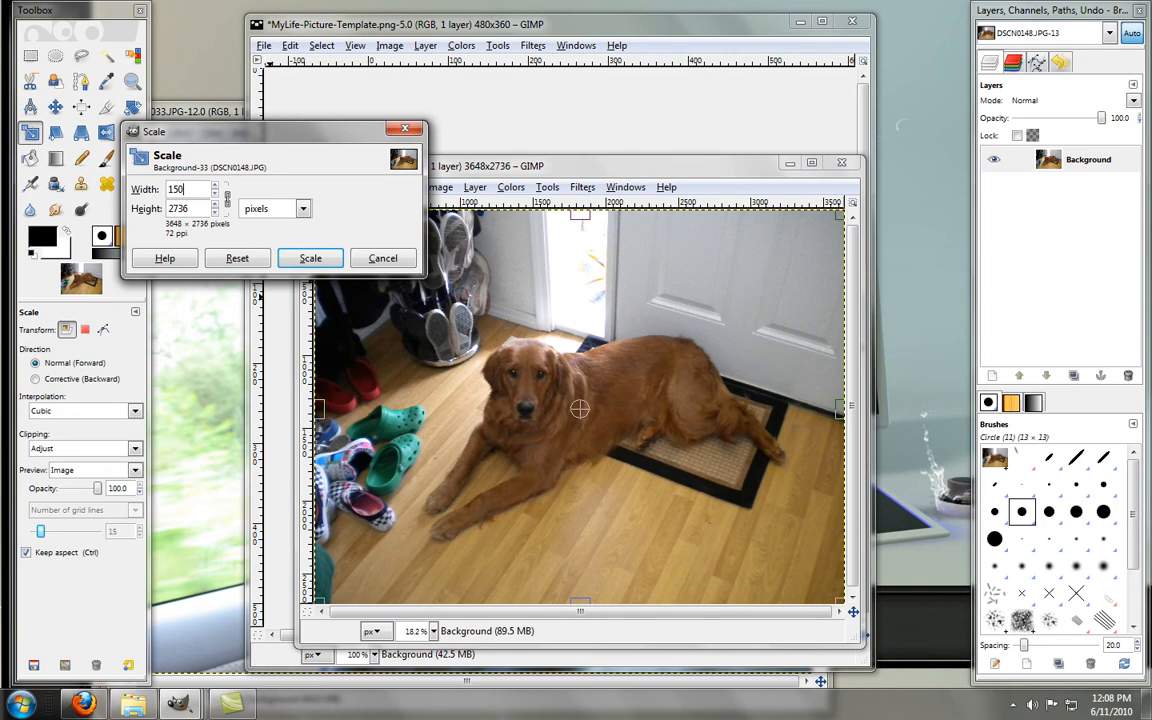
Scale the dog photo to 150×113 pixels and copy it to the clipboard.
key("Tab")
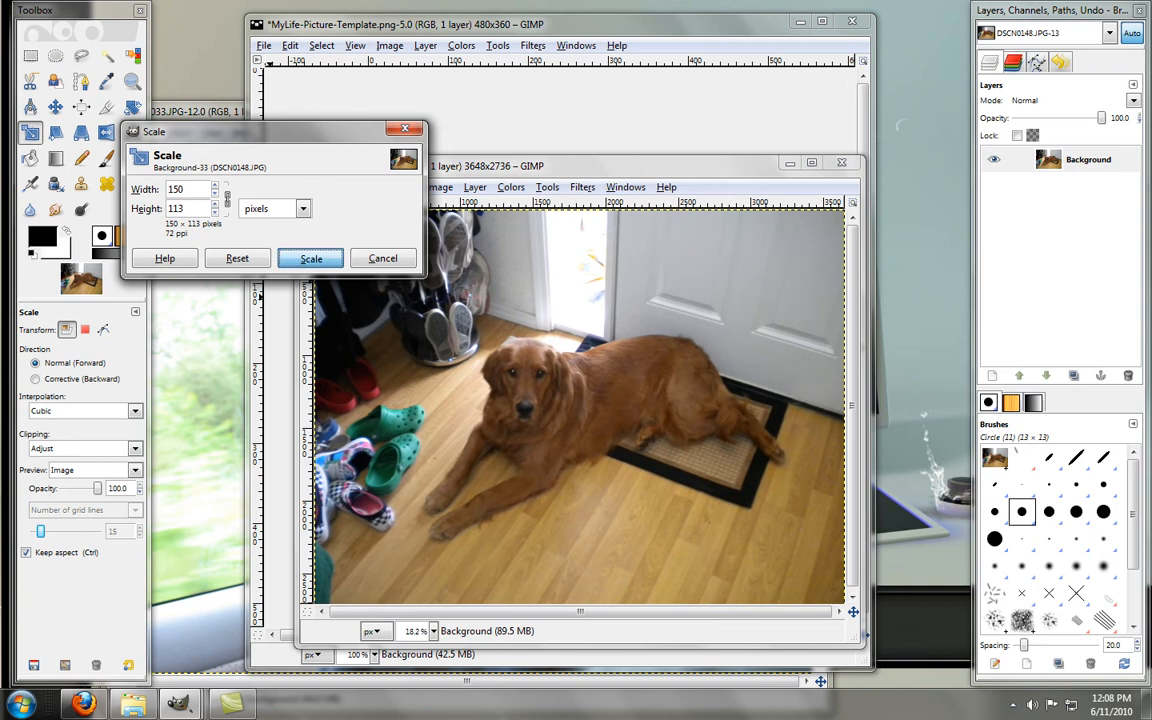
left_click(312, 258)
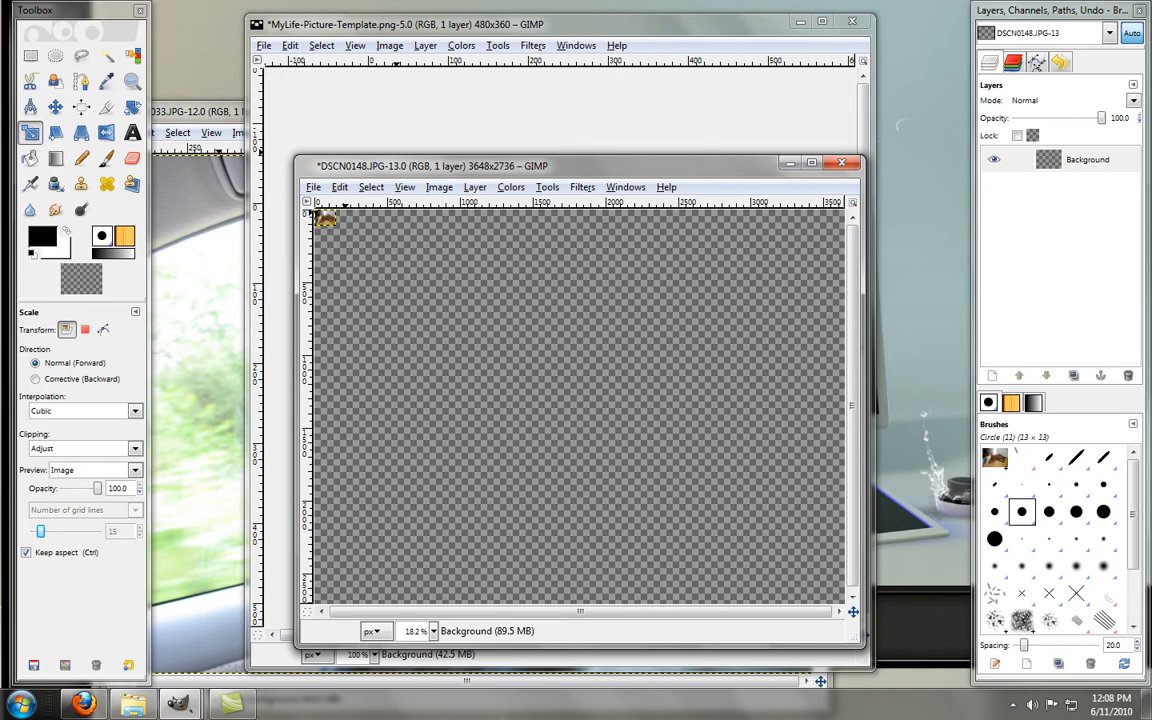
left_click(340, 188)
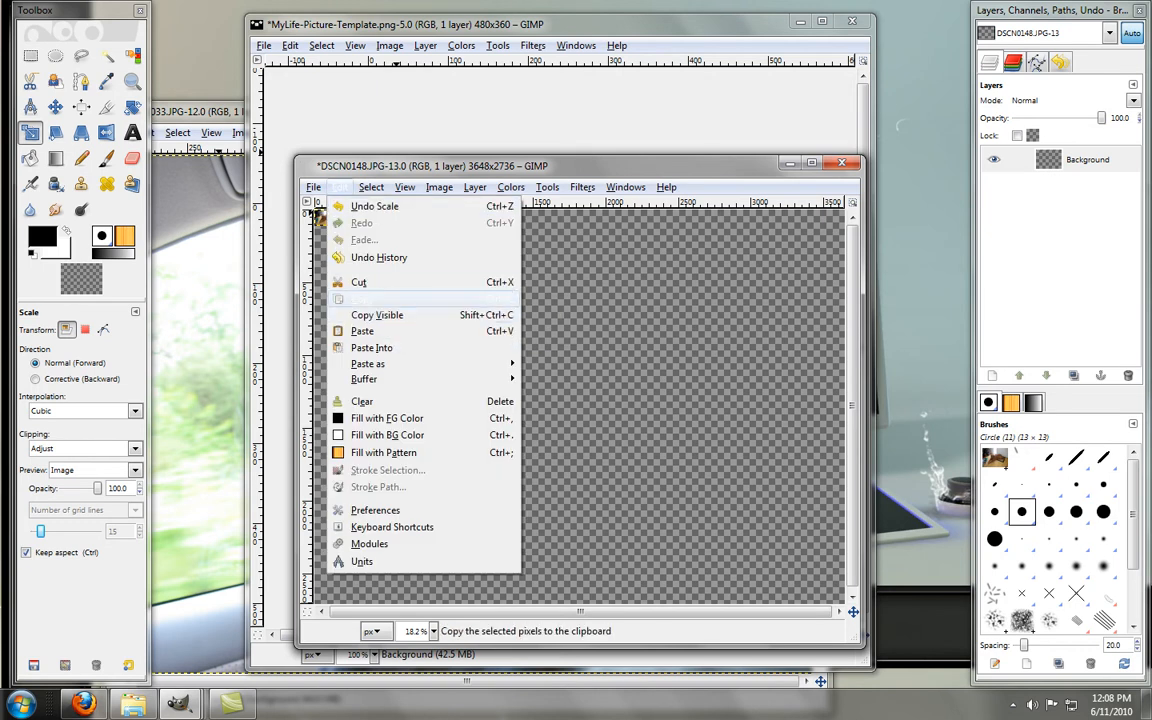
left_click(376, 314)
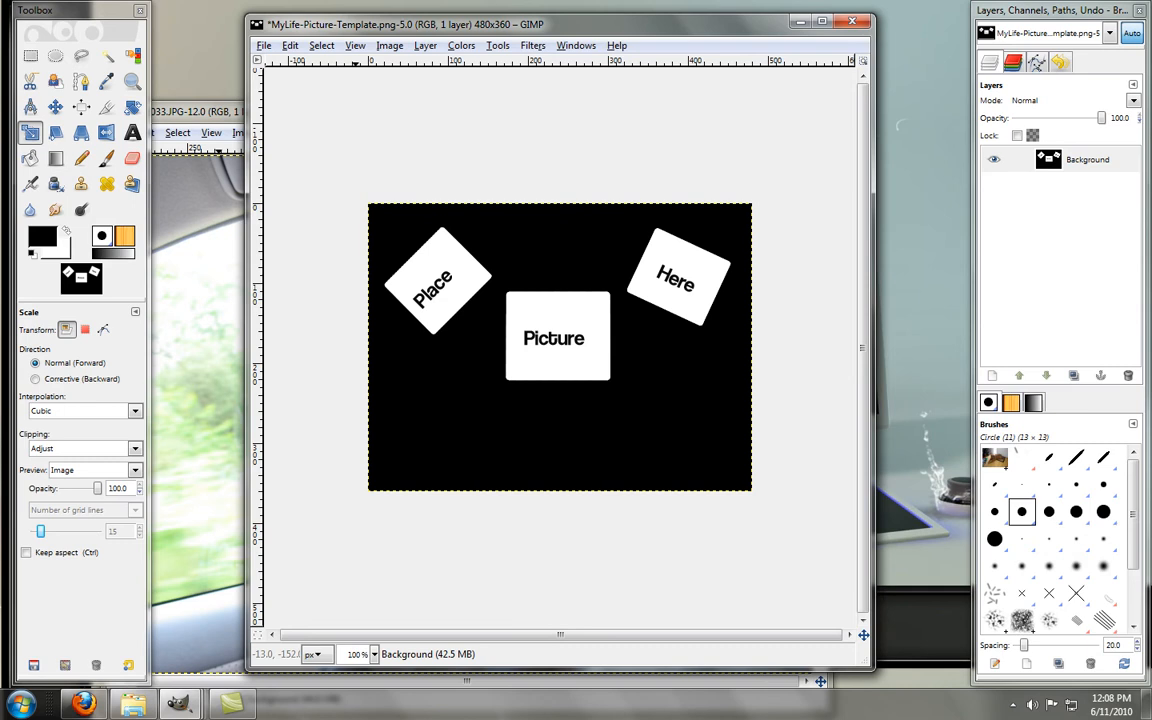
Paste the dog photo into the template and move it onto the centre Picture frame.
left_click(290, 44)
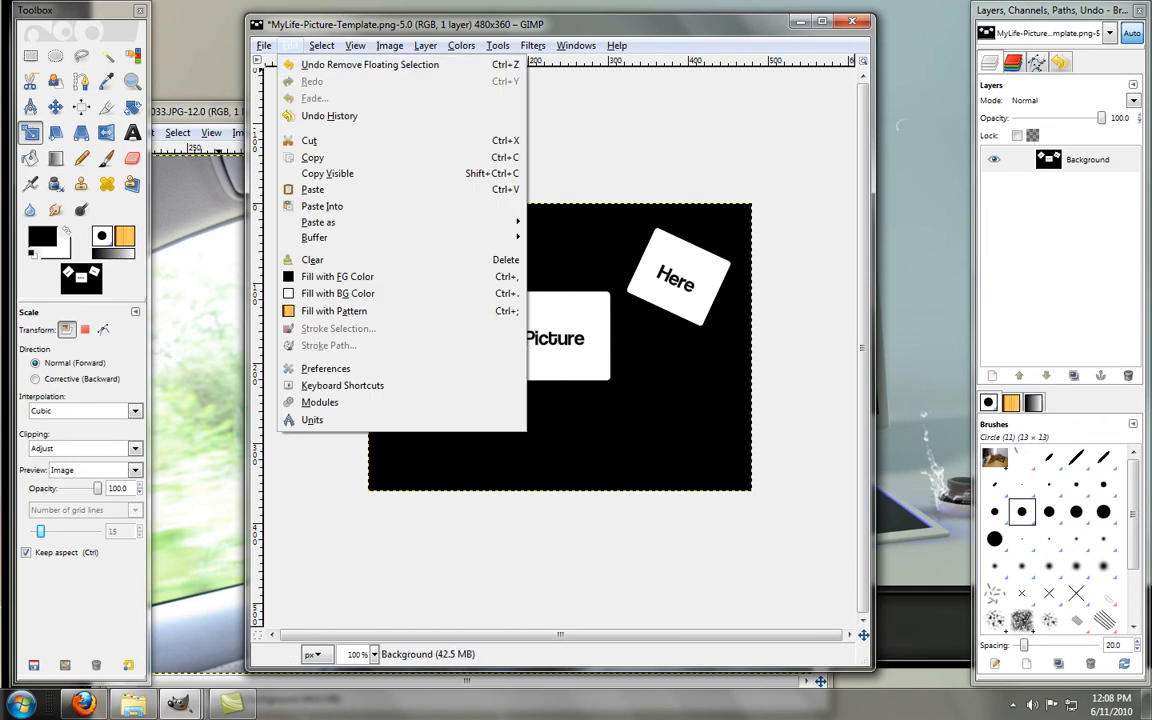
left_click(312, 188)
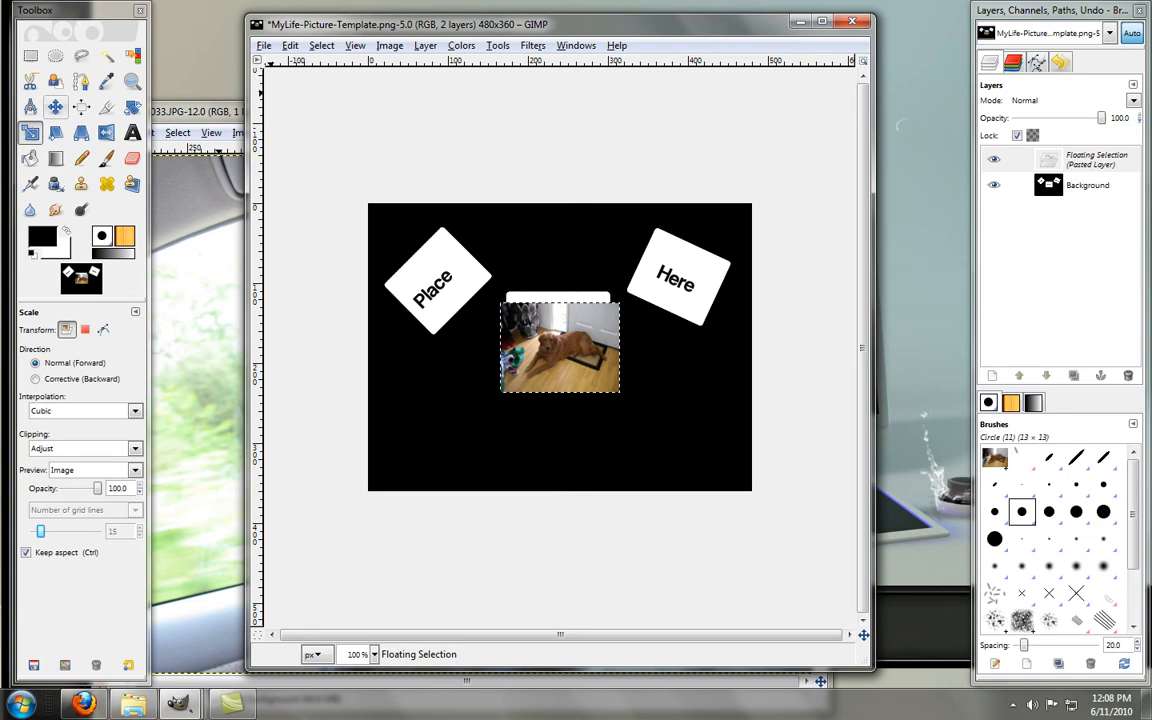
left_click(56, 106)
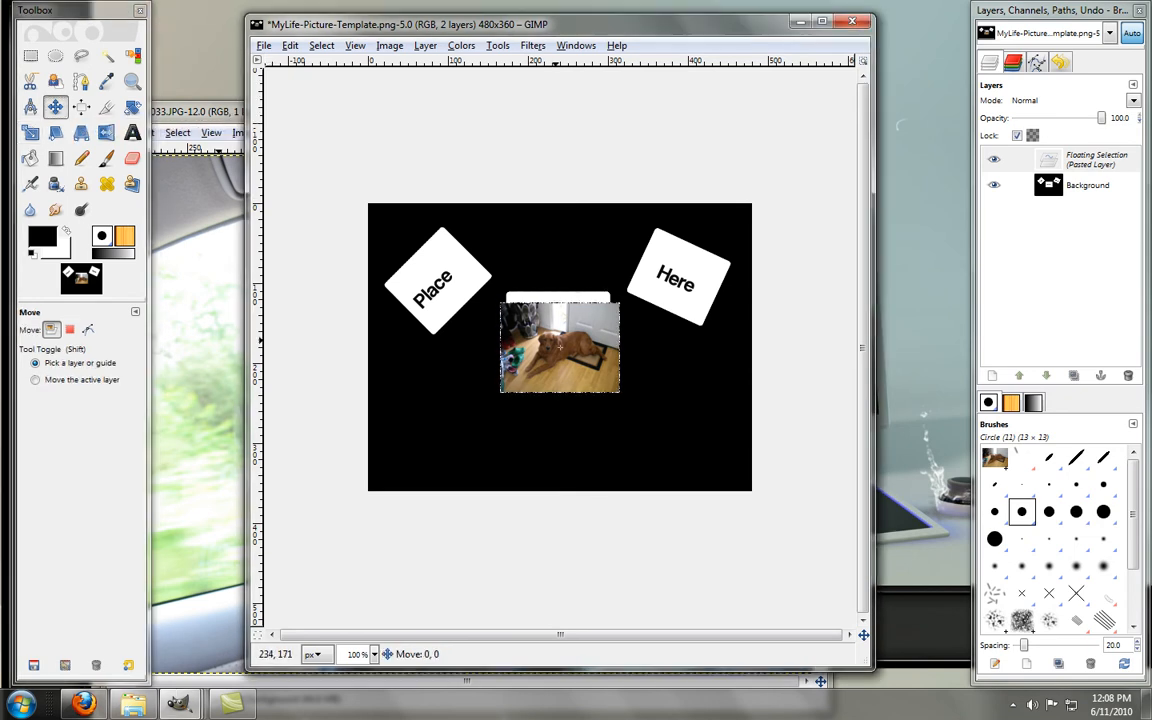
left_click_drag(560, 360, 558, 344)
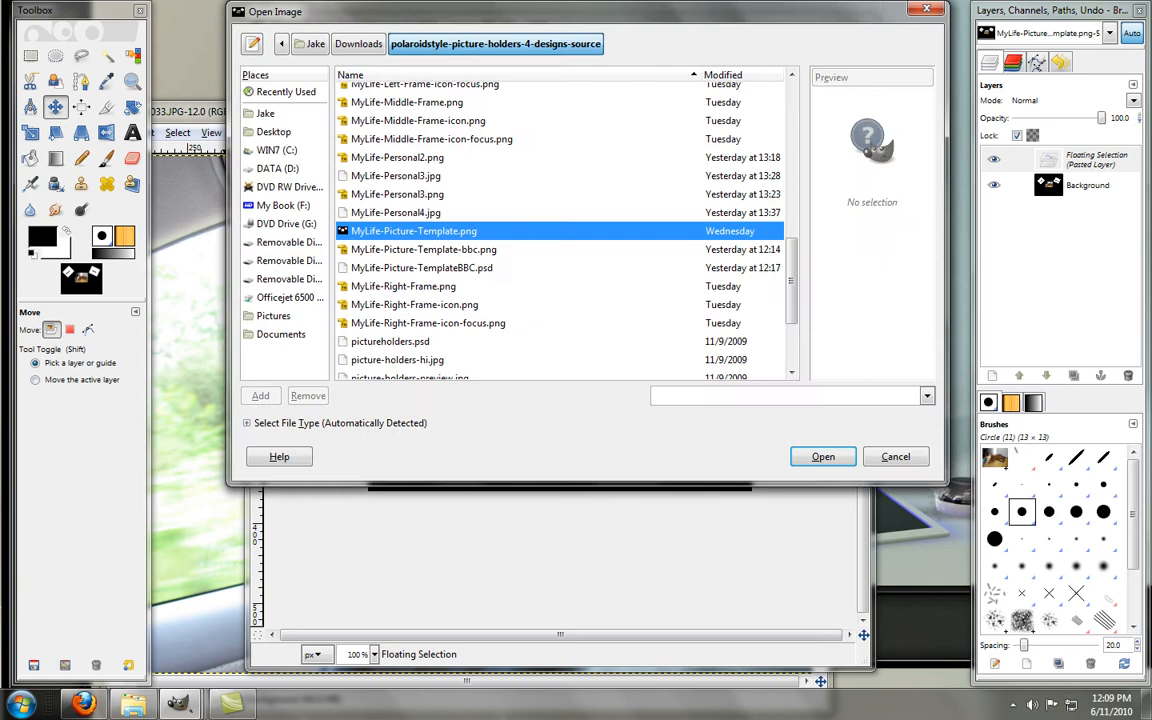
Open IMG_1061.JPG from Studio-Folder on the Desktop.
left_click(314, 44)
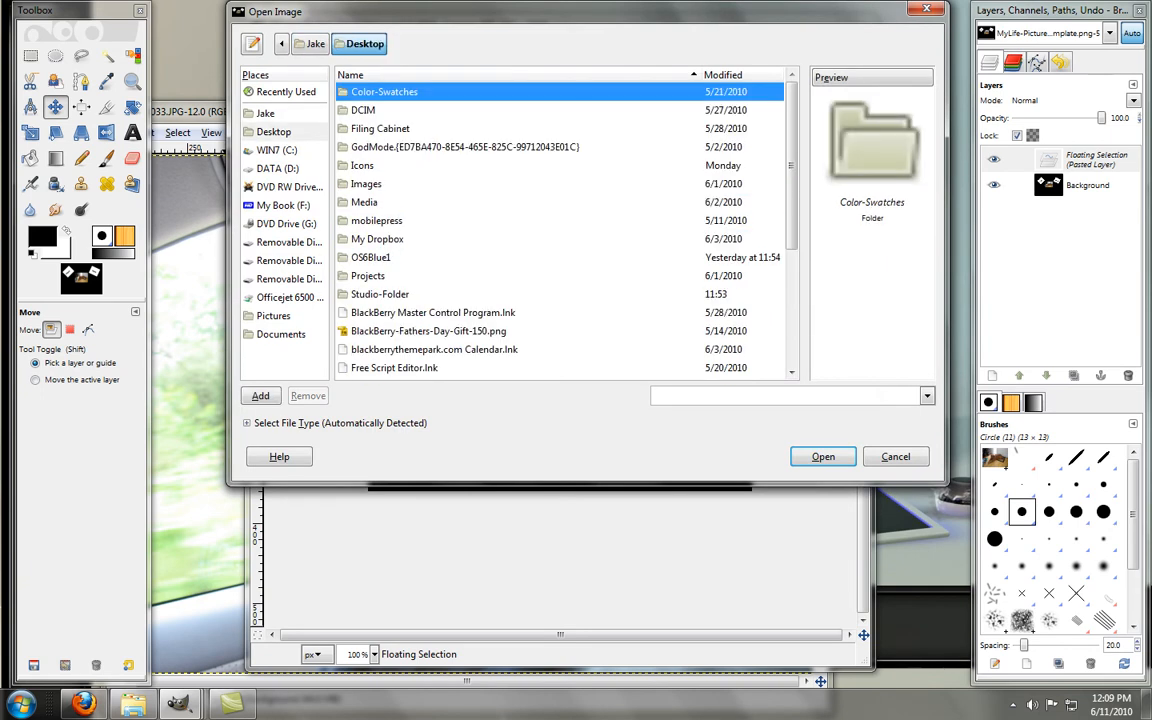
scroll("down", 3)
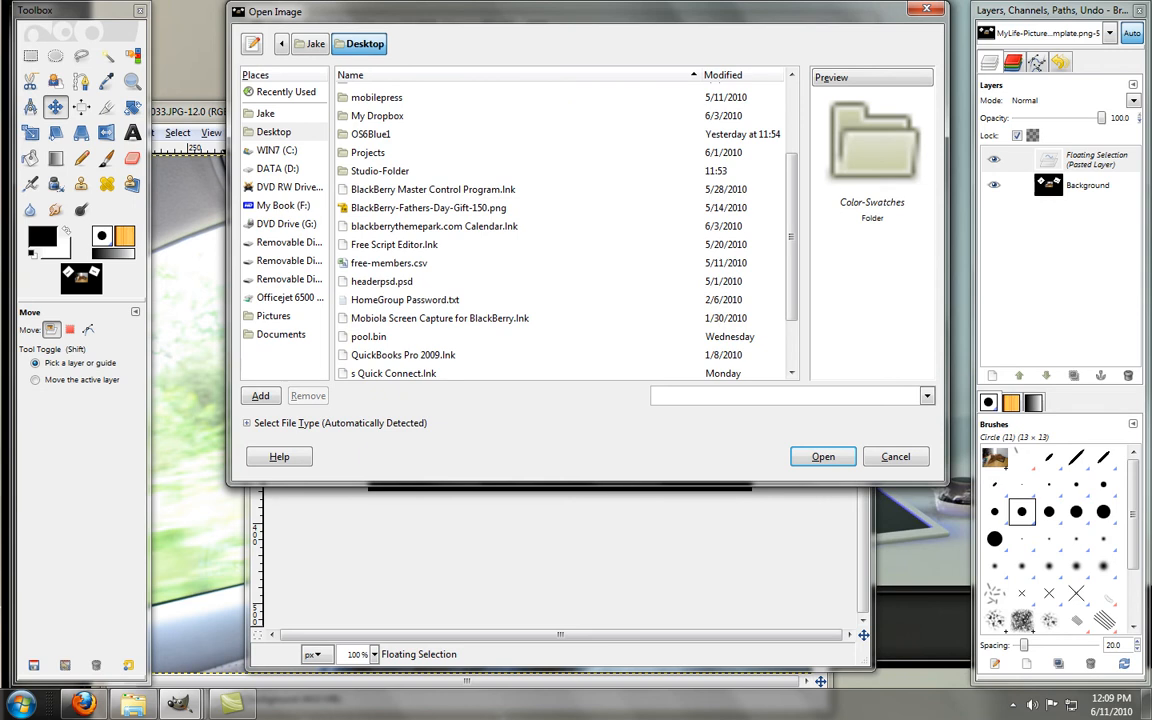
double_click(380, 170)
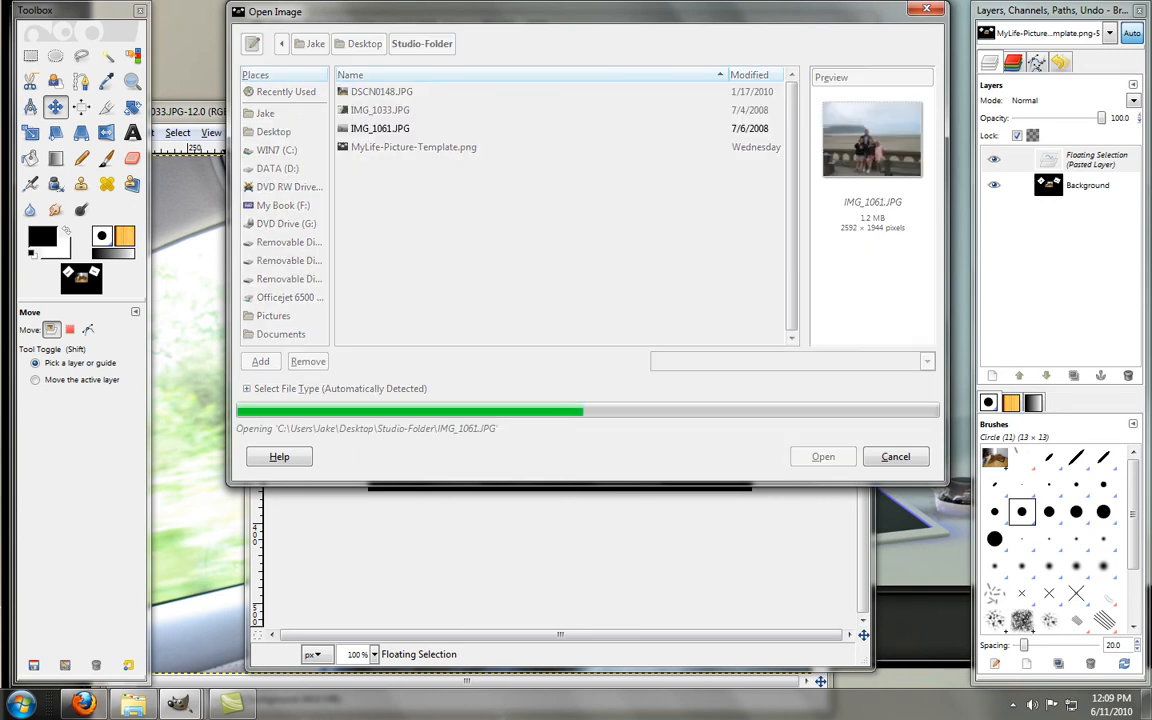
left_click(822, 456)
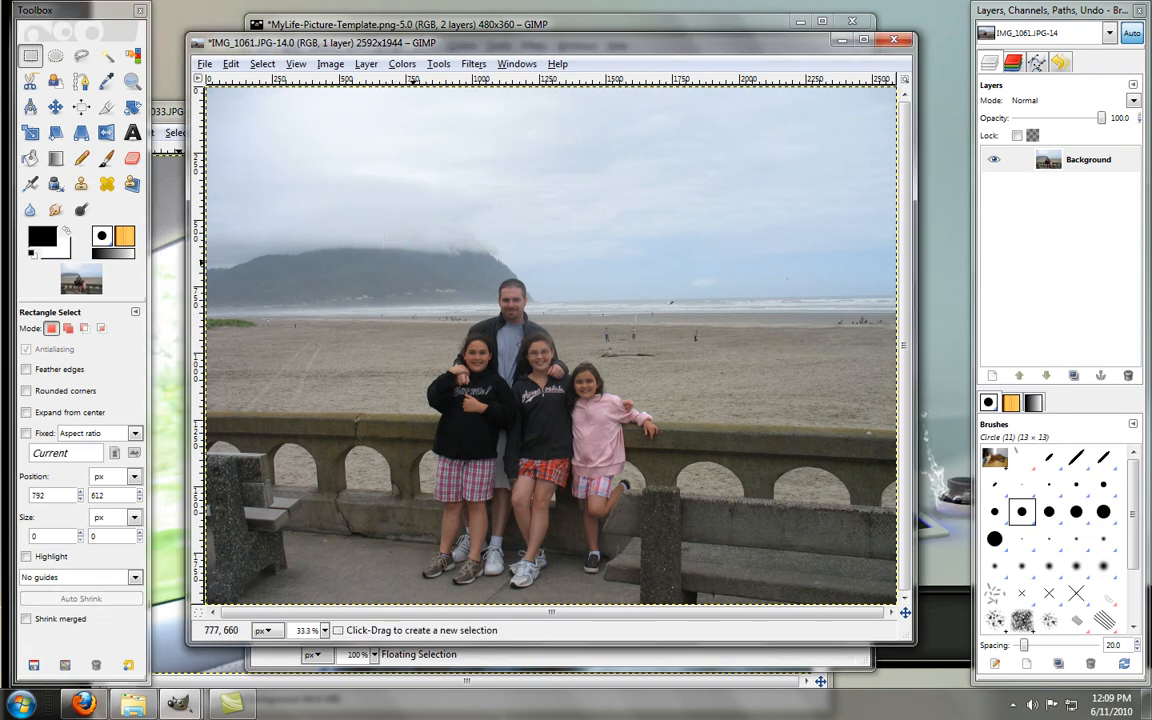
Select a rectangle around the family group and crop the beach photo to it.
left_click_drag(404, 248, 628, 430)
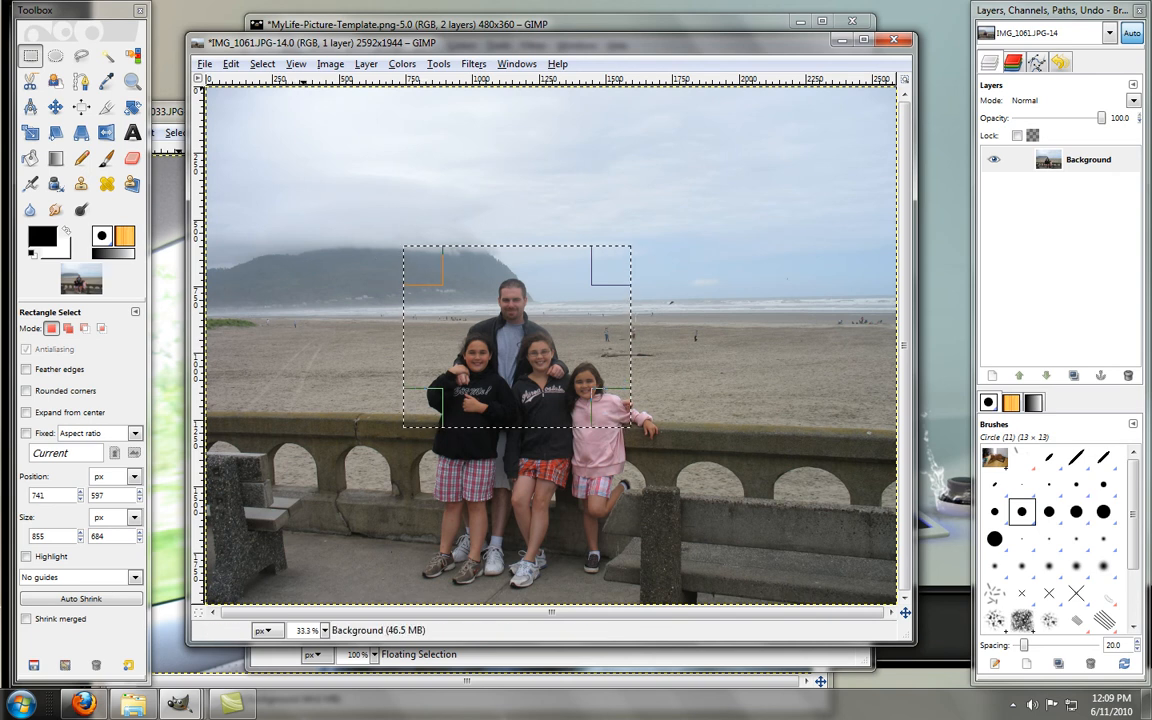
left_click(330, 62)
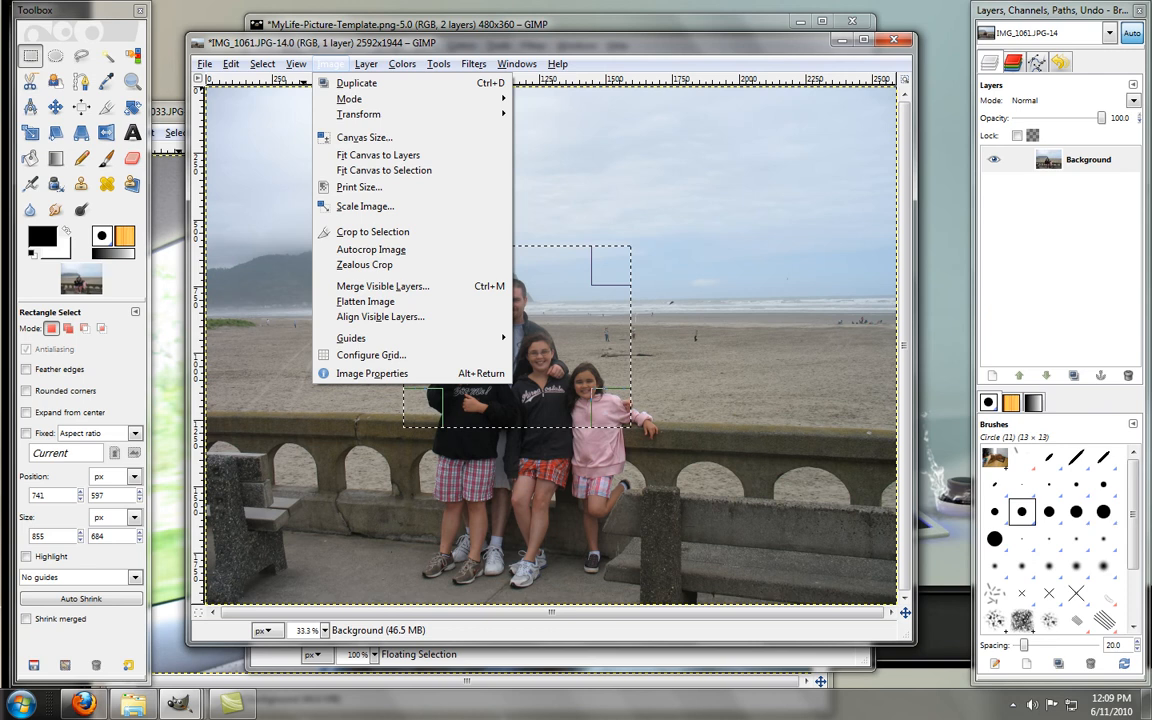
mouse_move(372, 232)
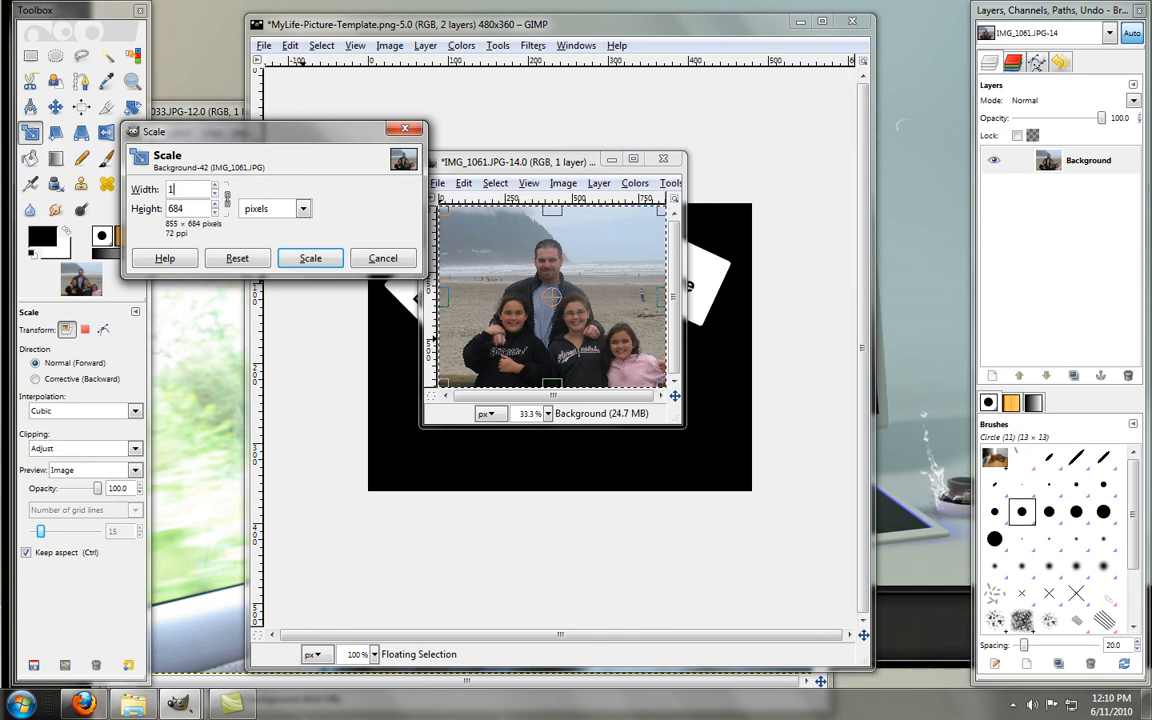
Scale the cropped family photo to height 95 (119×95 pixels) with linked aspect.
type("10")
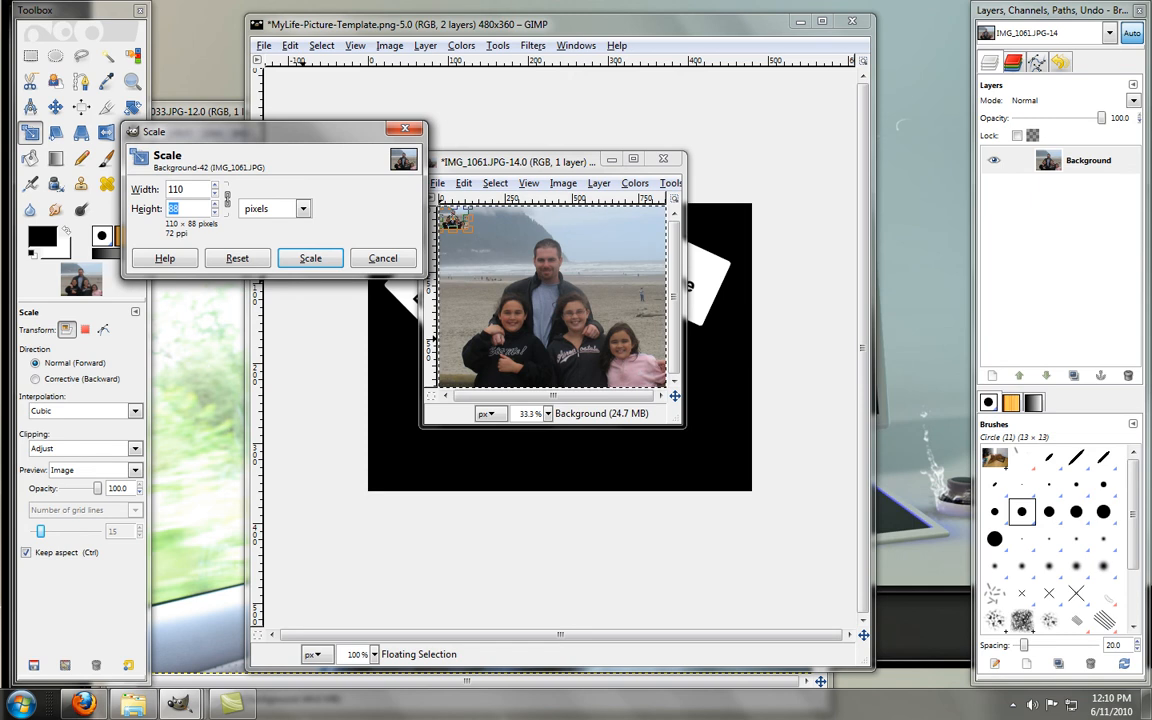
type("95")
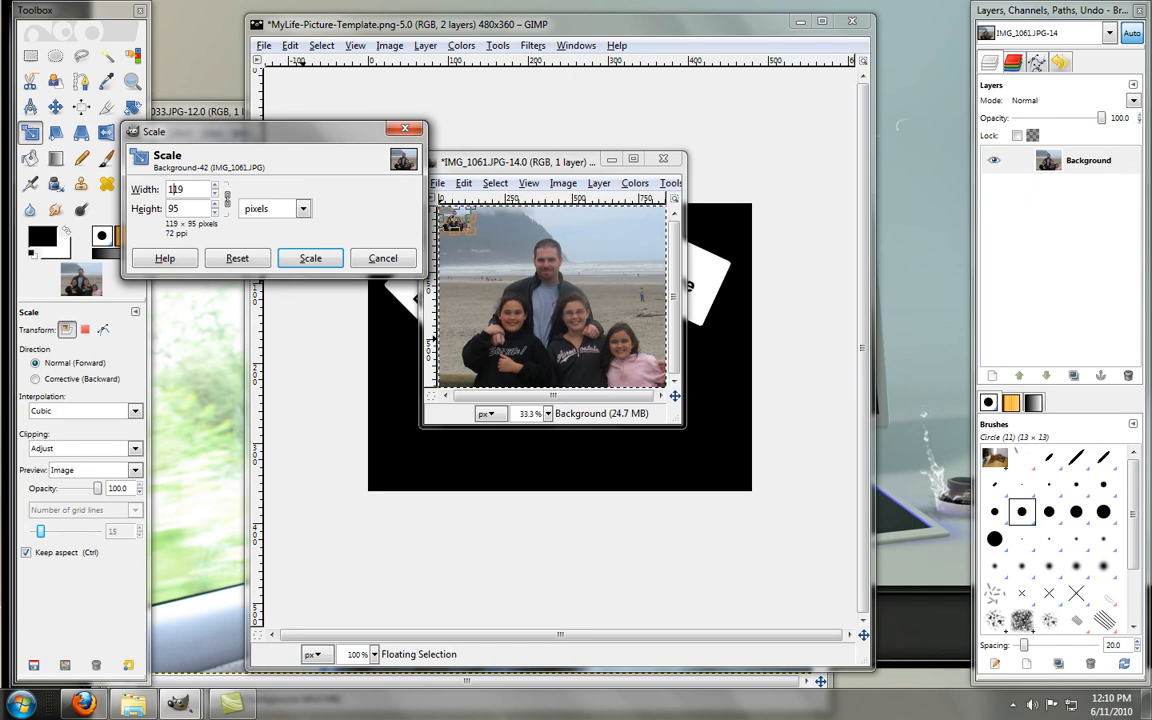
left_click(310, 258)
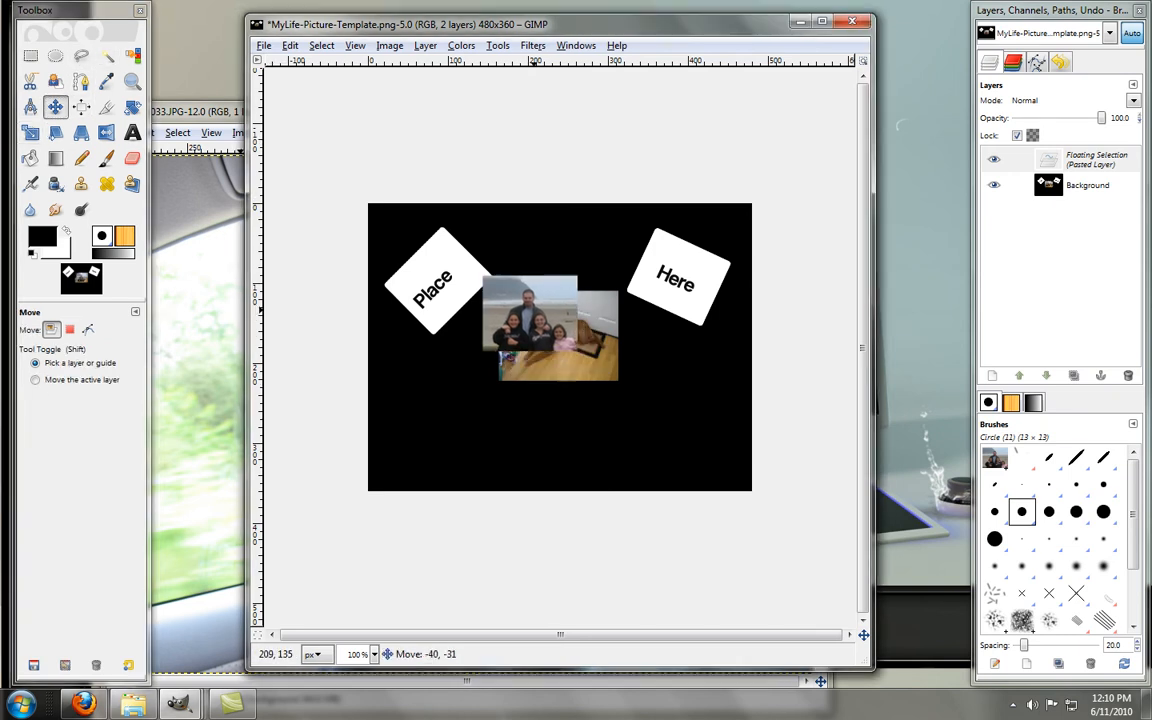
Move the family photo onto the left Place frame and rotate it -45 degrees.
left_click_drag(550, 324, 436, 284)
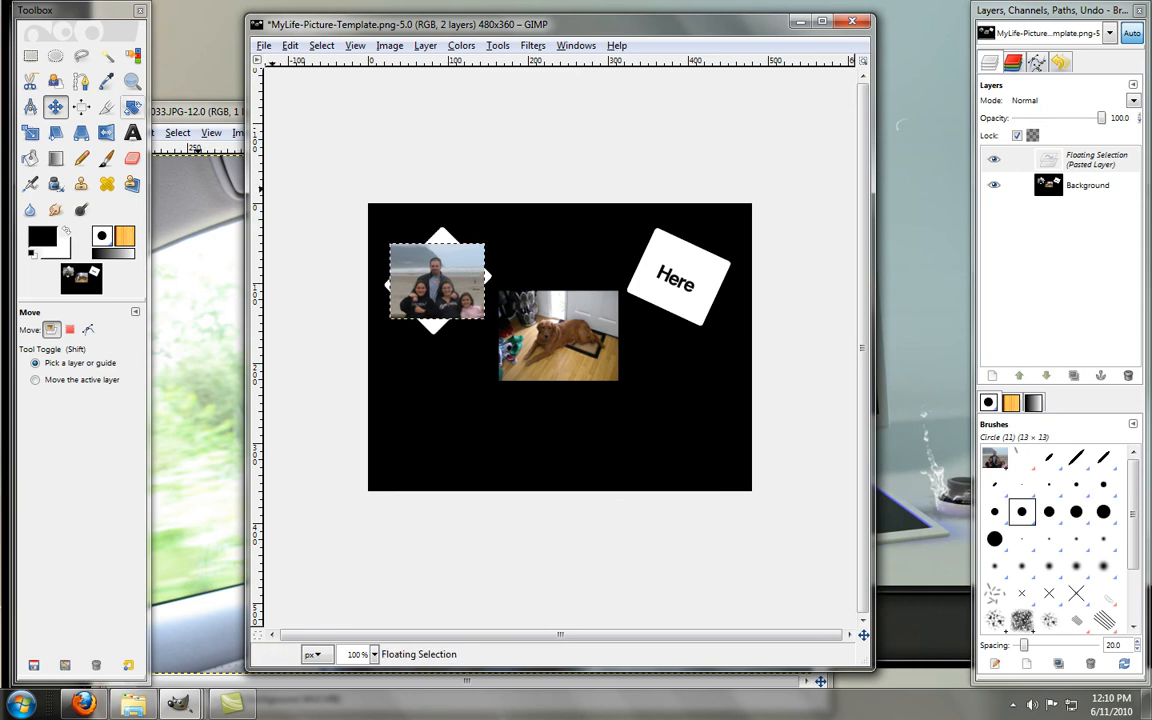
left_click(132, 108)
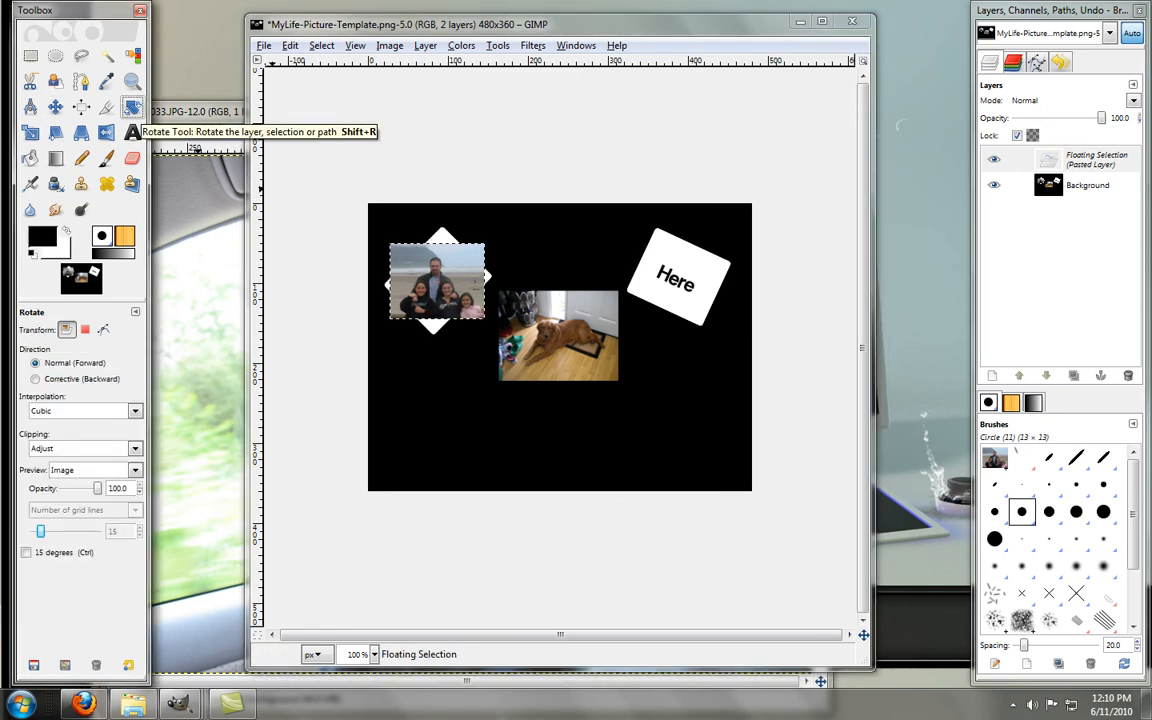
left_click(436, 280)
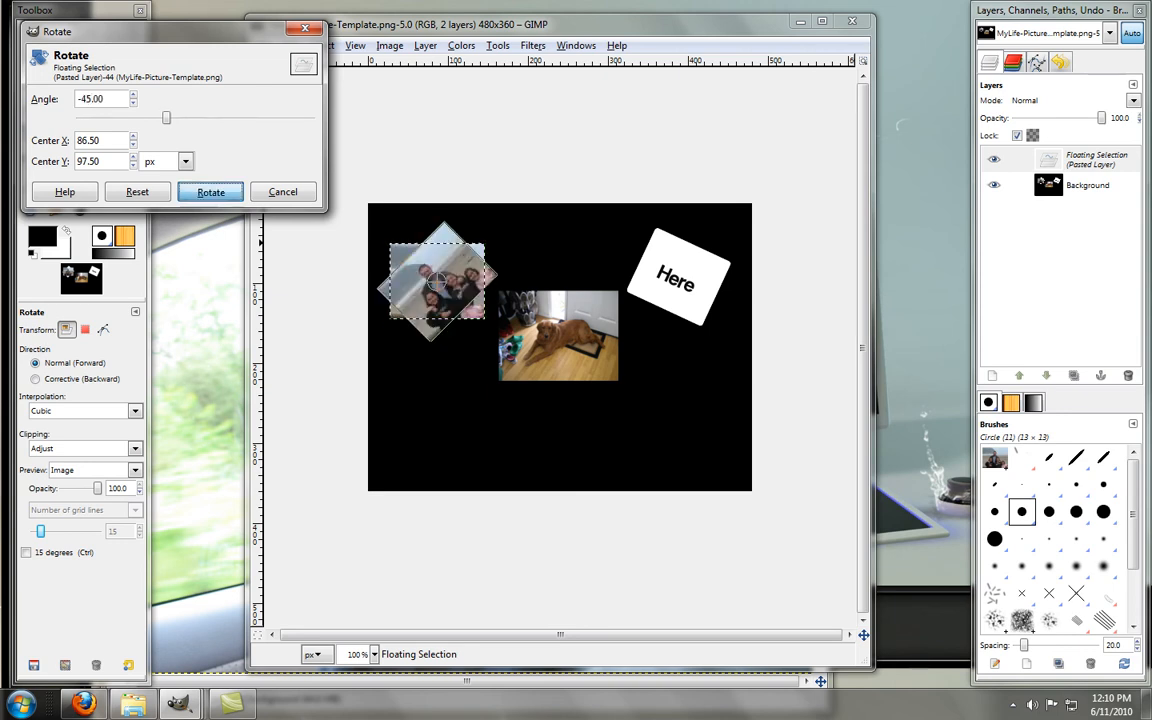
left_click(210, 192)
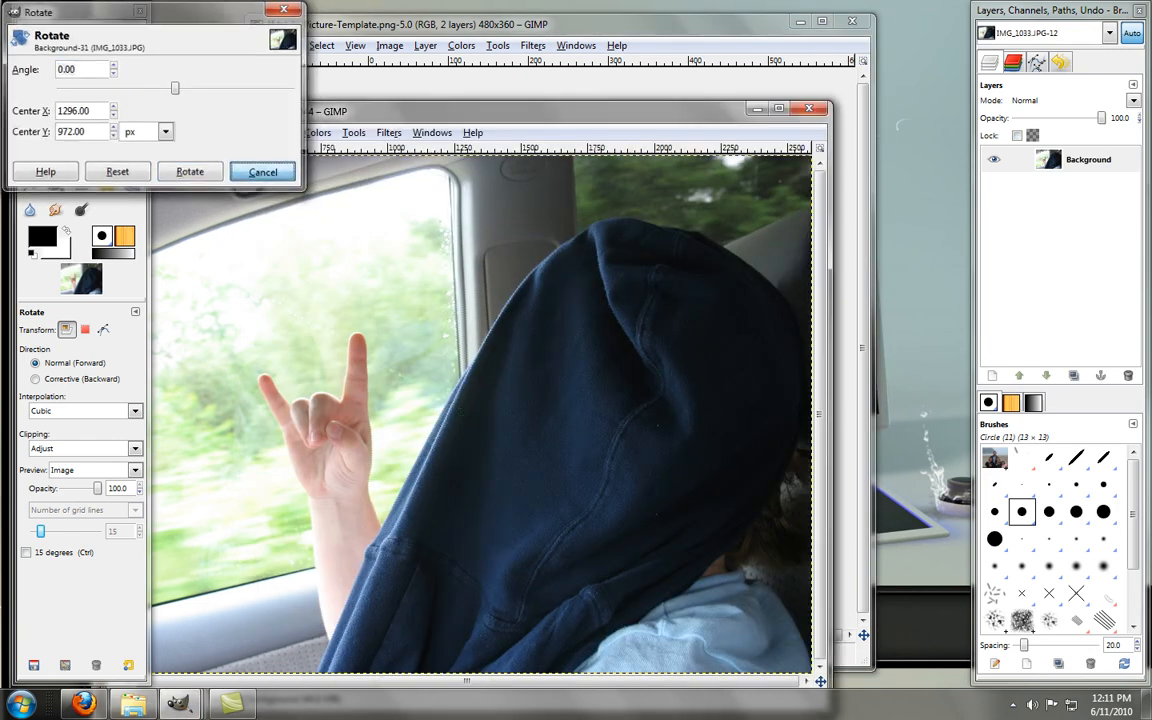
Cancel the stray rotation, rectangle-select the hooded kid and crop to the selection.
left_click(262, 172)
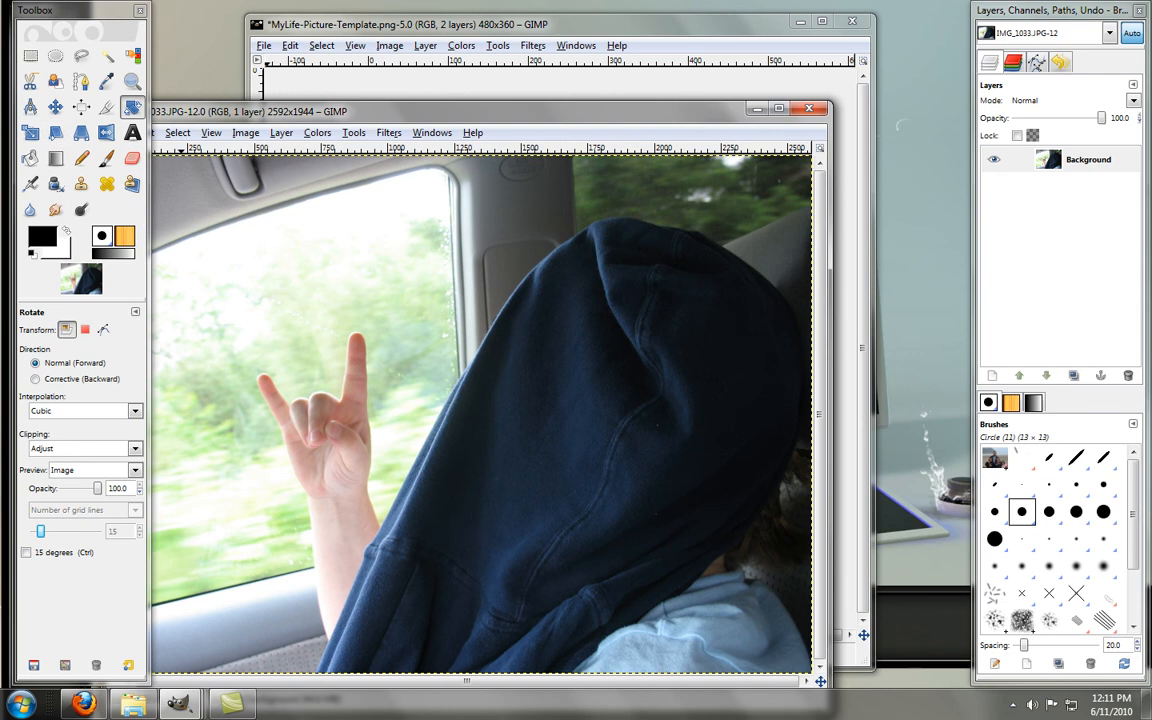
left_click(30, 56)
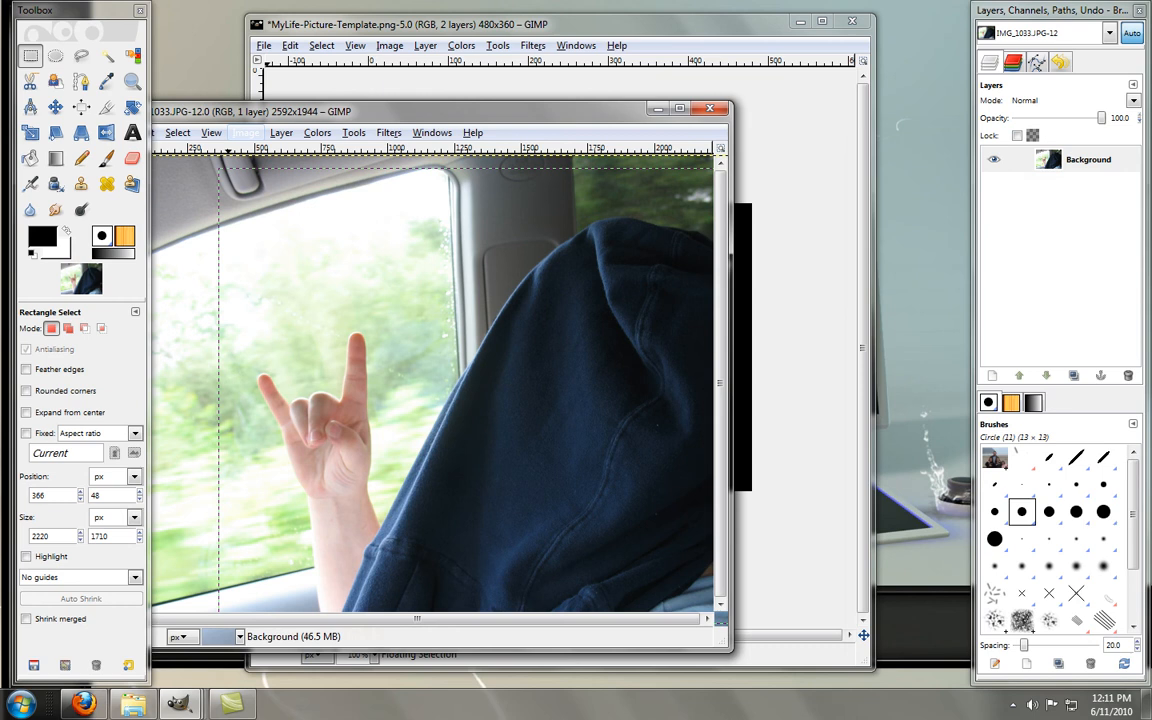
left_click(28, 132)
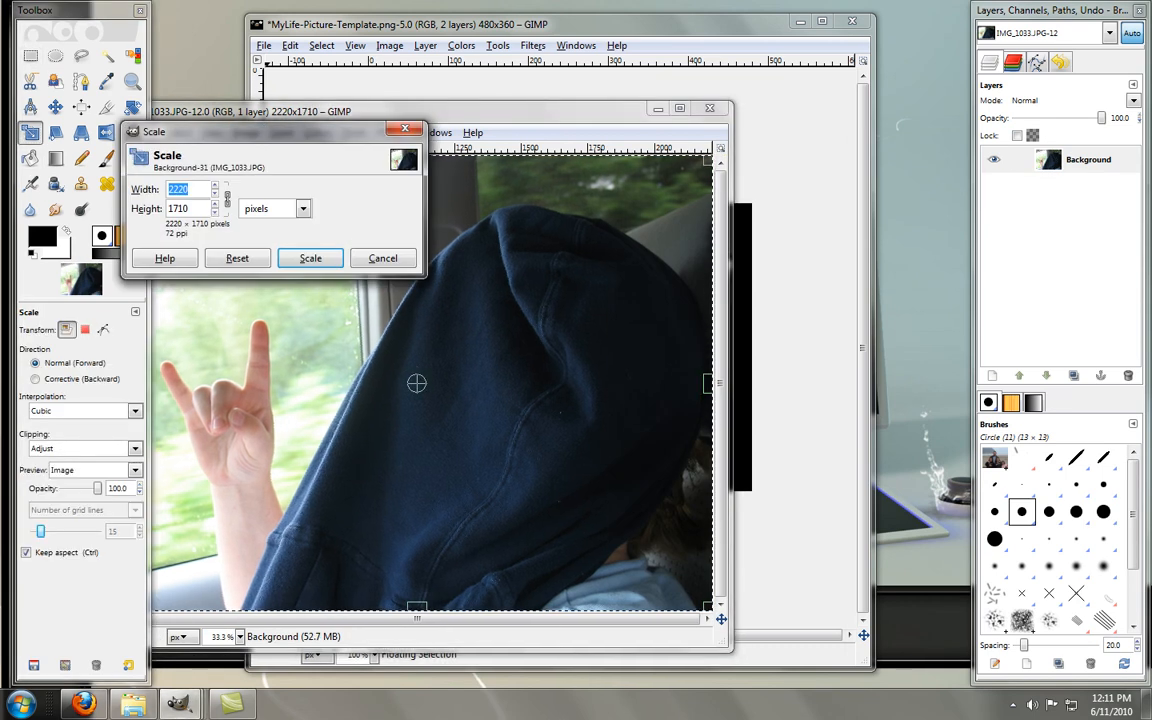
Scale the cropped kids photo to height 95 (123×95 pixels) with linked aspect.
type("110")
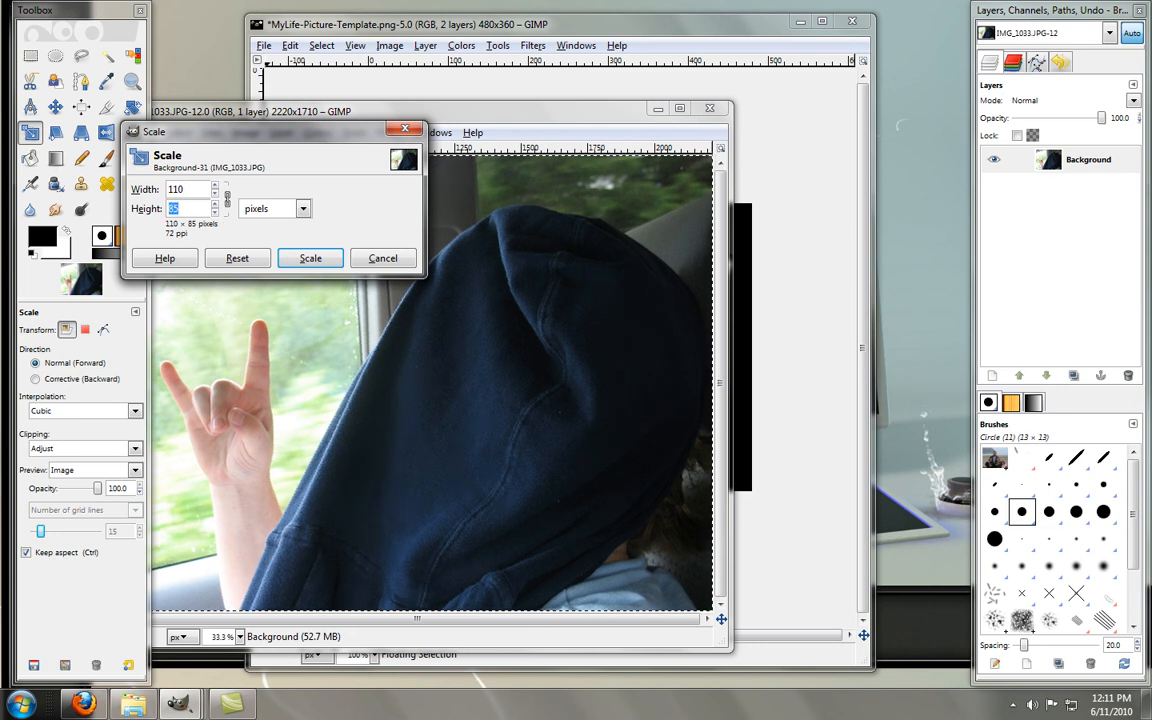
type("95")
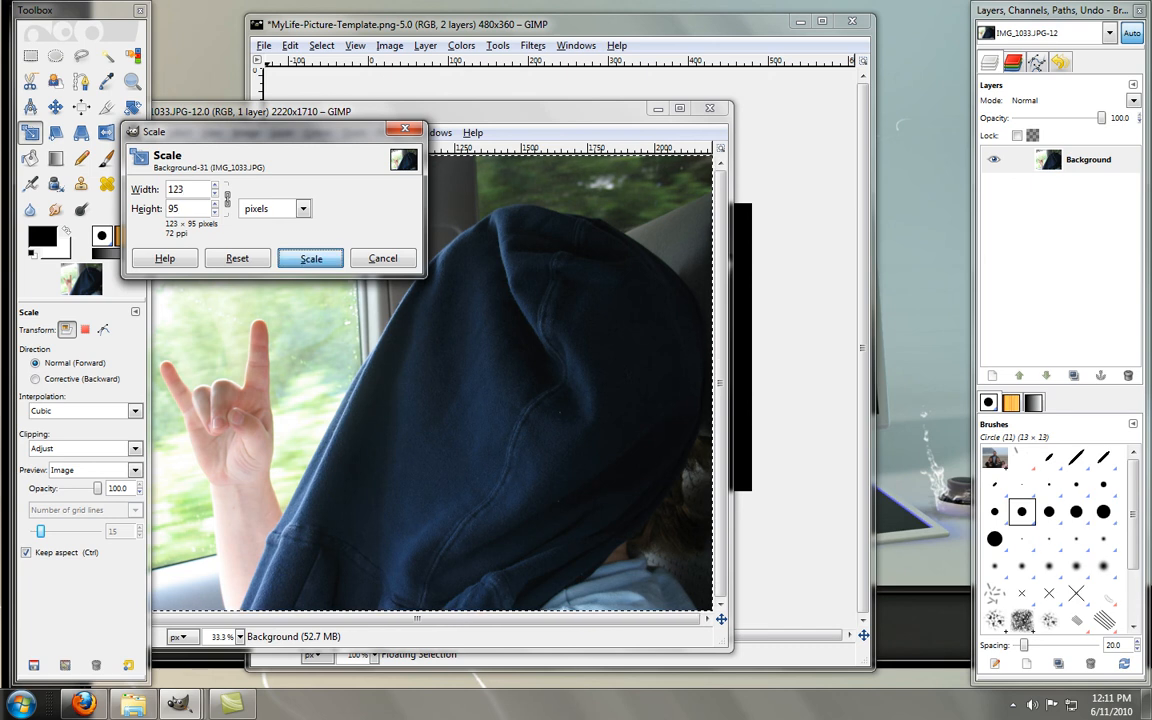
left_click(310, 258)
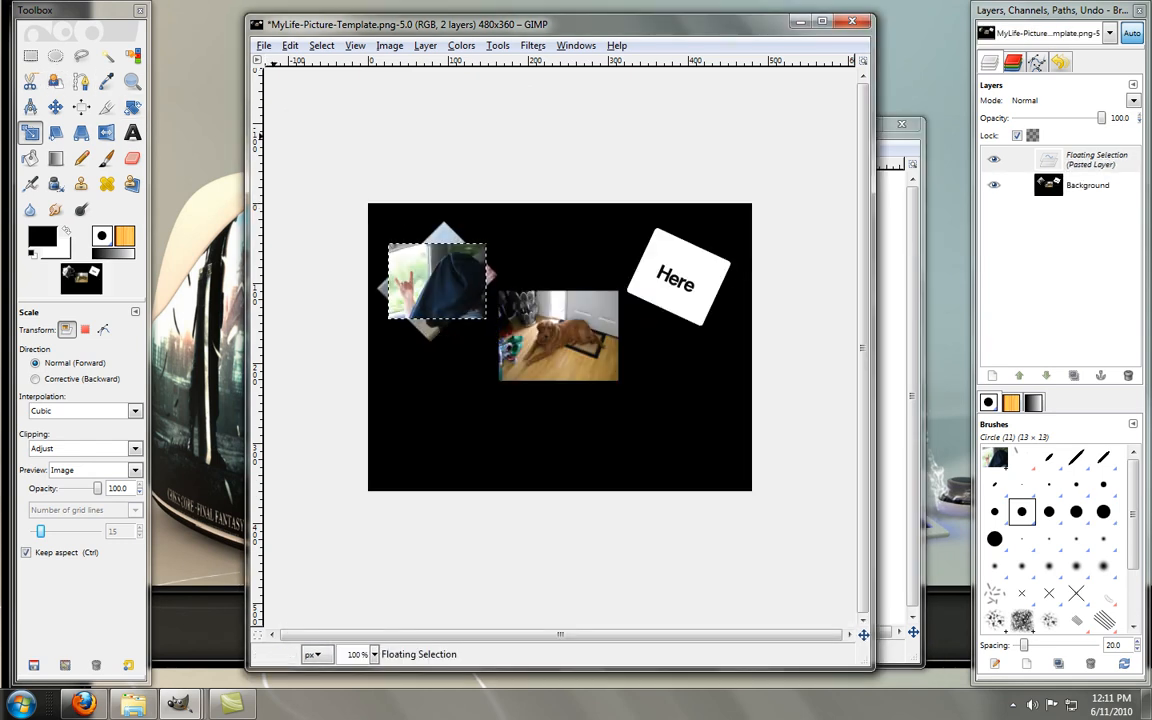
Rotate the pasted kids photo in the upper-left frame by 25 degrees.
left_click(436, 280)
type("25")
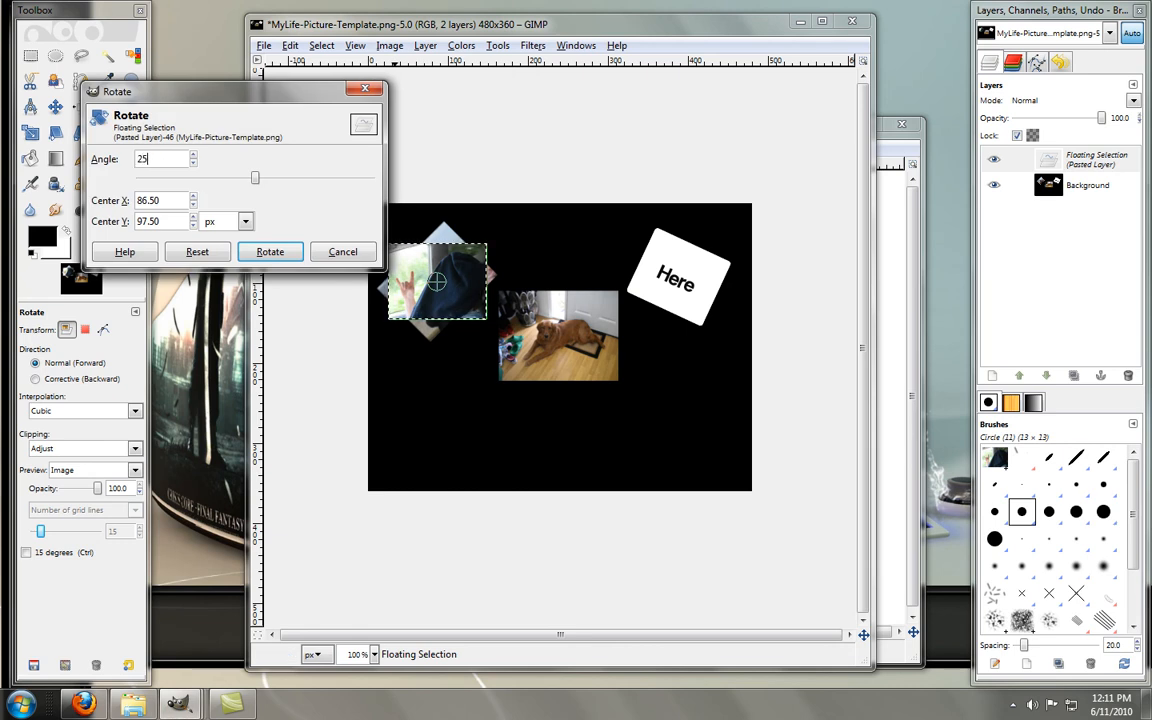
left_click(270, 252)
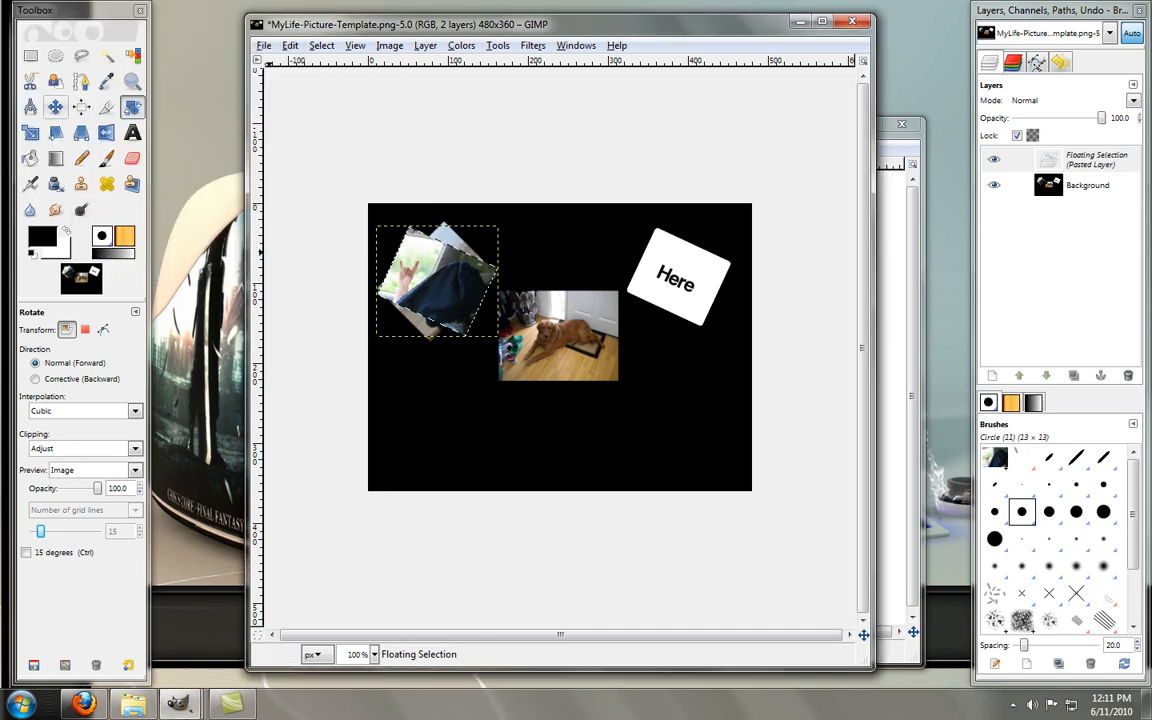